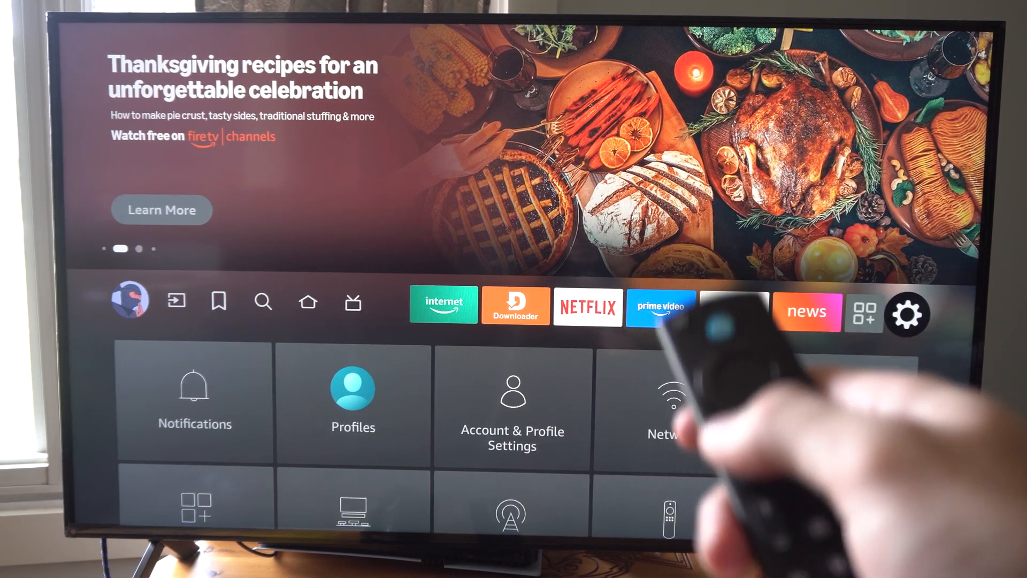
- Go from the home screen into the Settings grid of categories
{"action": "left_click", "coordinate": [308, 301]}
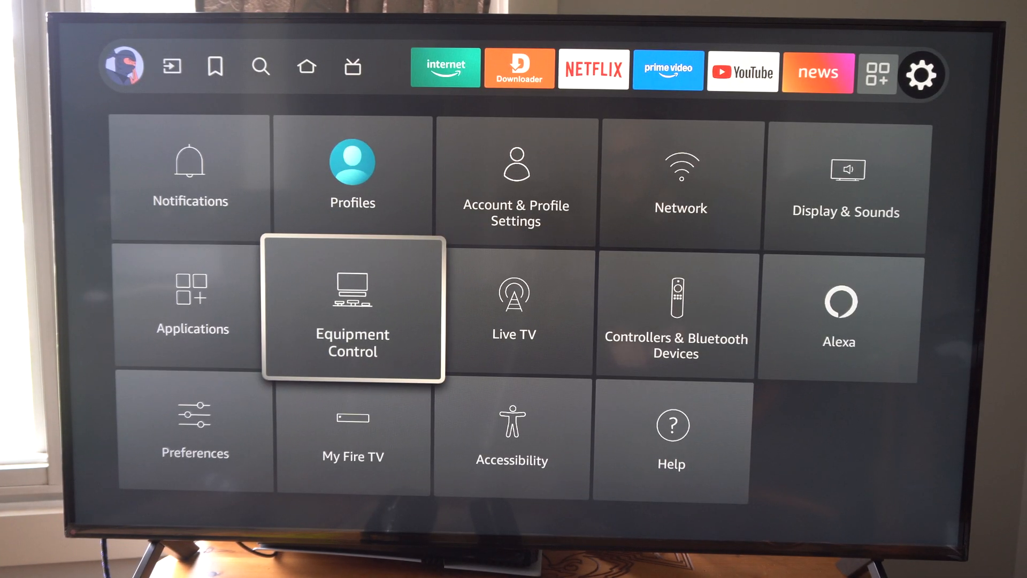
- Enter Equipment Control and choose Set Up Equipment Again to reach its confirmation prompt
{"action": "left_click", "coordinate": [352, 308]}
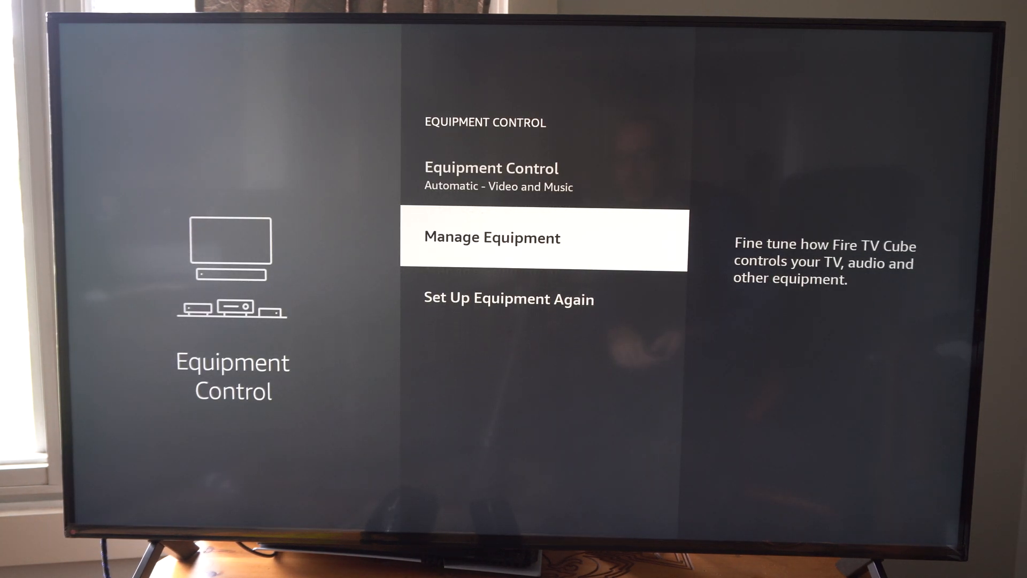
{"action": "left_click", "coordinate": [510, 298]}
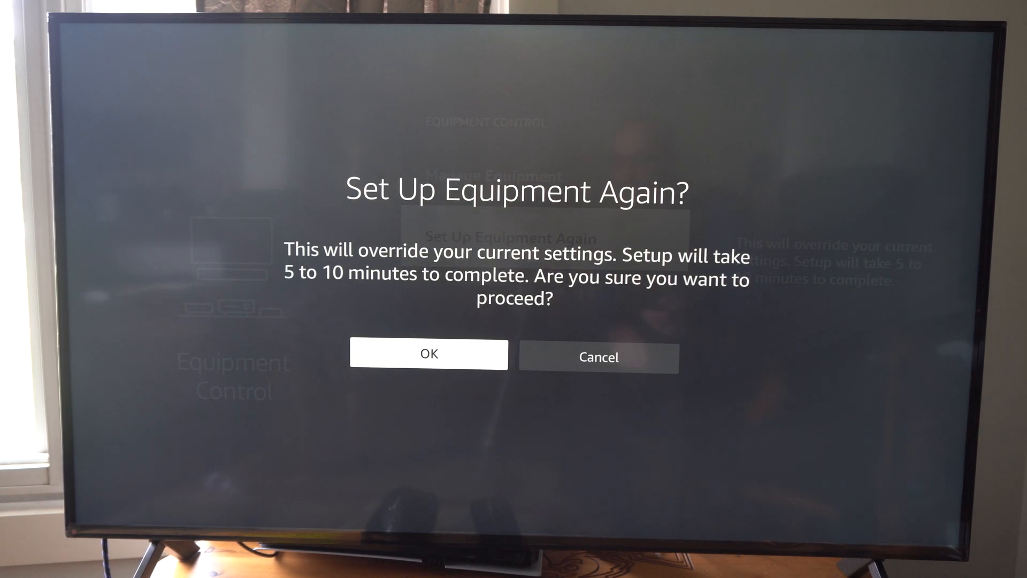
- Confirm overriding current equipment, continue device control setup and pass the placement tips
{"action": "left_click", "coordinate": [428, 354]}
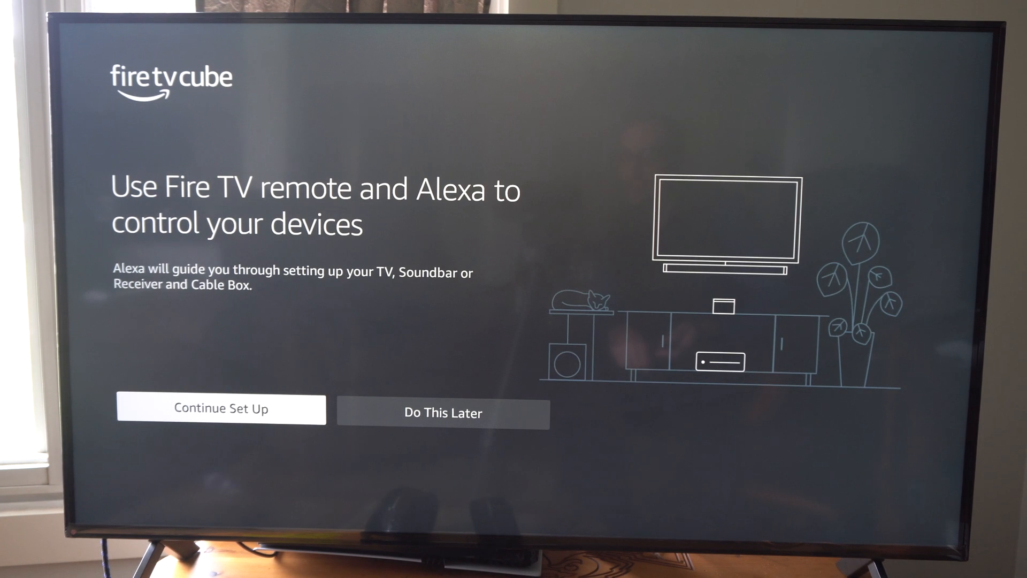
{"action": "left_click", "coordinate": [220, 409]}
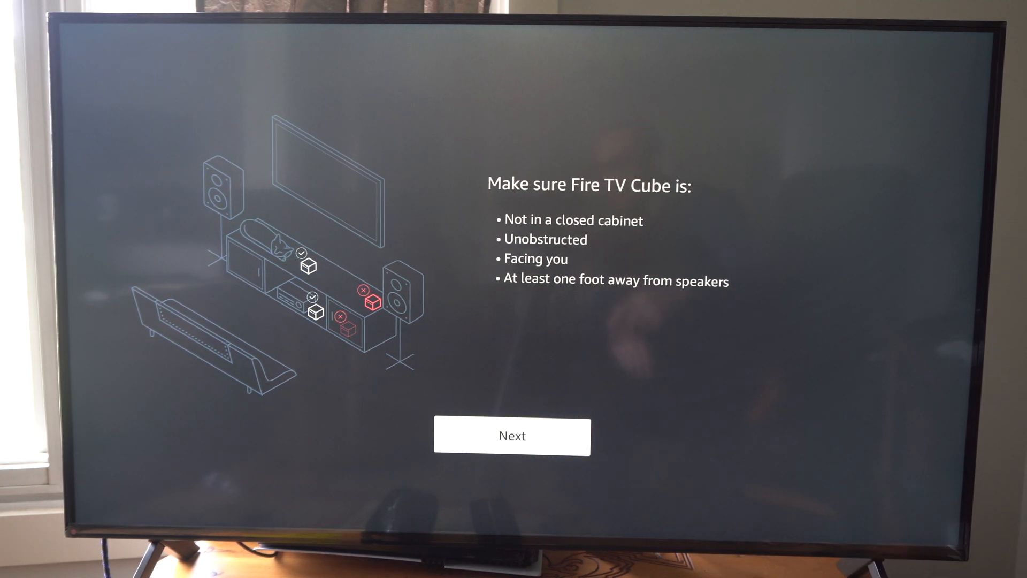
{"action": "left_click", "coordinate": [512, 435]}
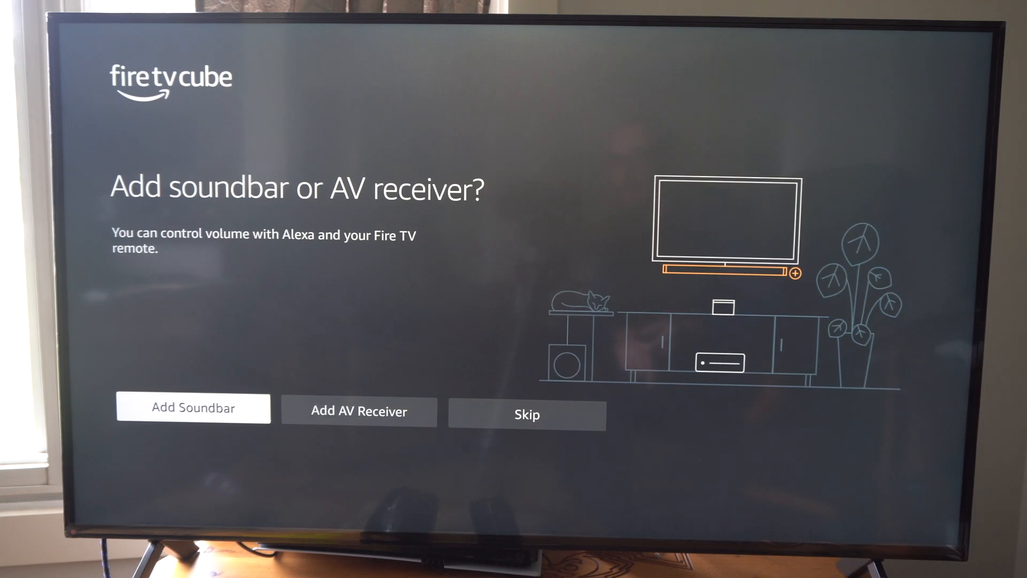
- Skip the soundbar/AV receiver option and begin the TV power off/on test
{"action": "left_click", "coordinate": [193, 408]}
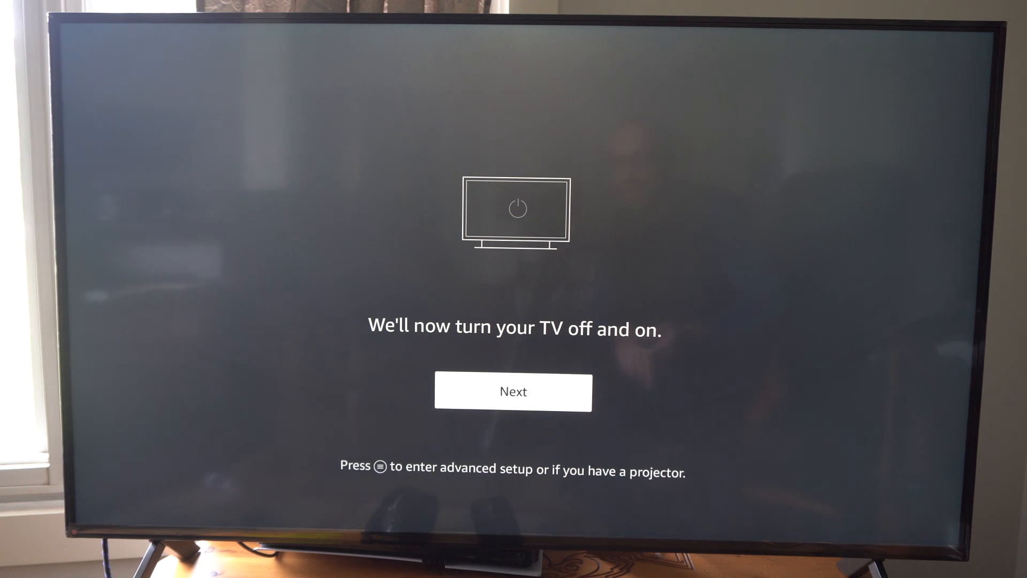
{"action": "left_click", "coordinate": [512, 391]}
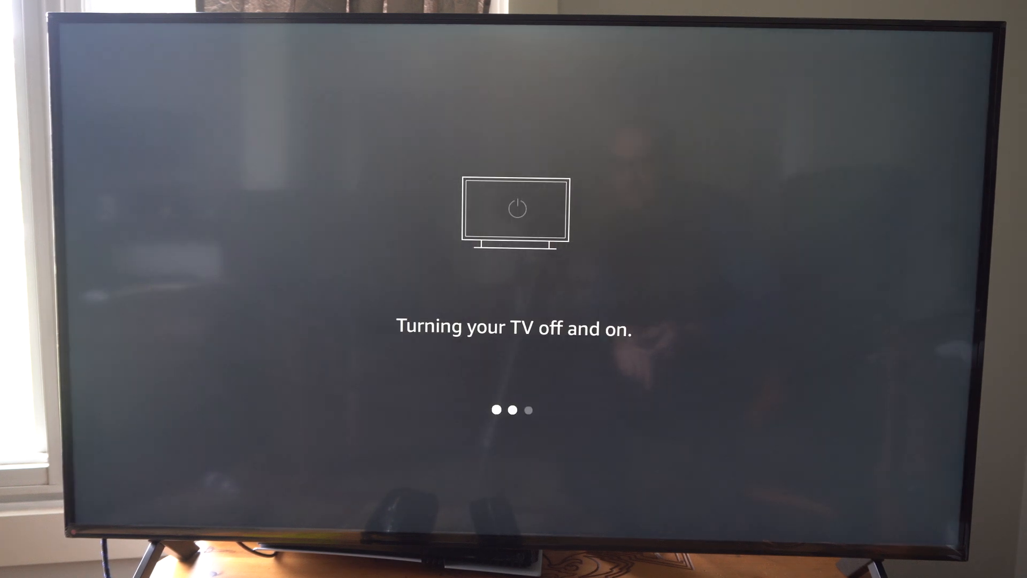